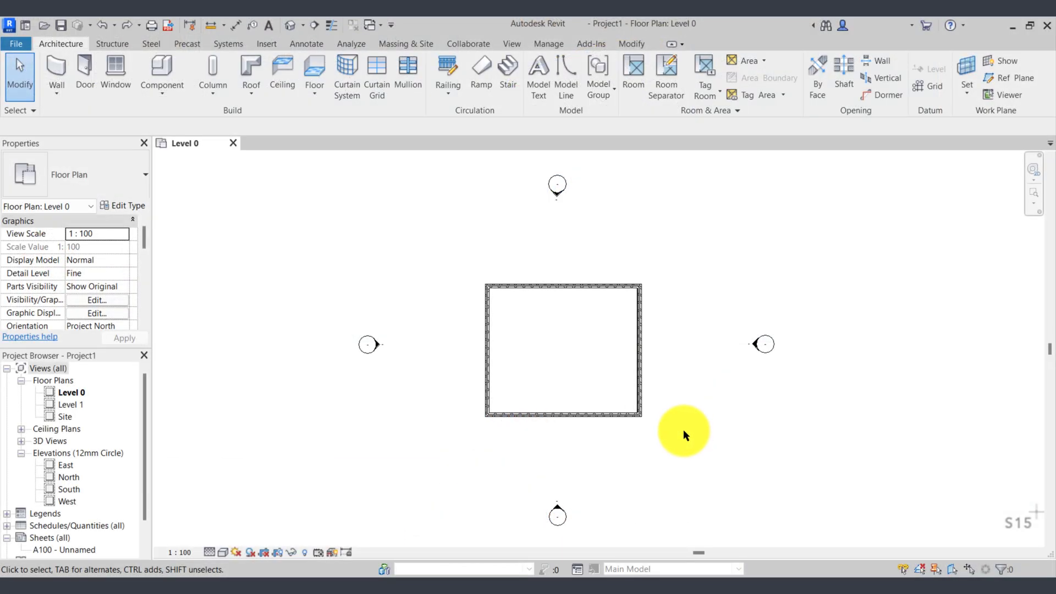
{"action": "mouse_move", "coordinate": [680, 435]}
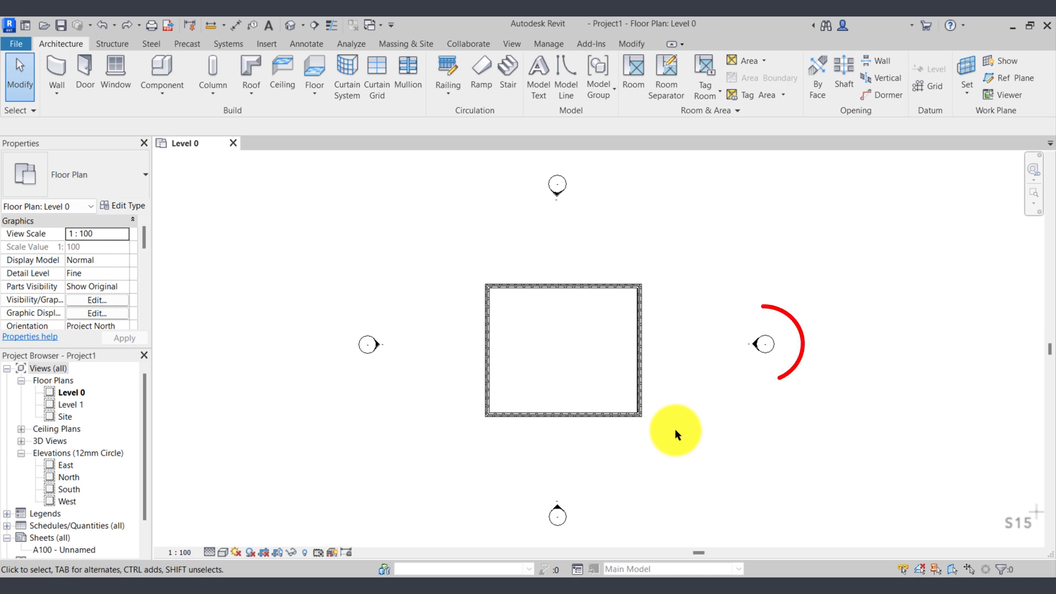
- Select the existing east elevation marker to the right of the building
{"action": "left_click", "coordinate": [765, 343]}
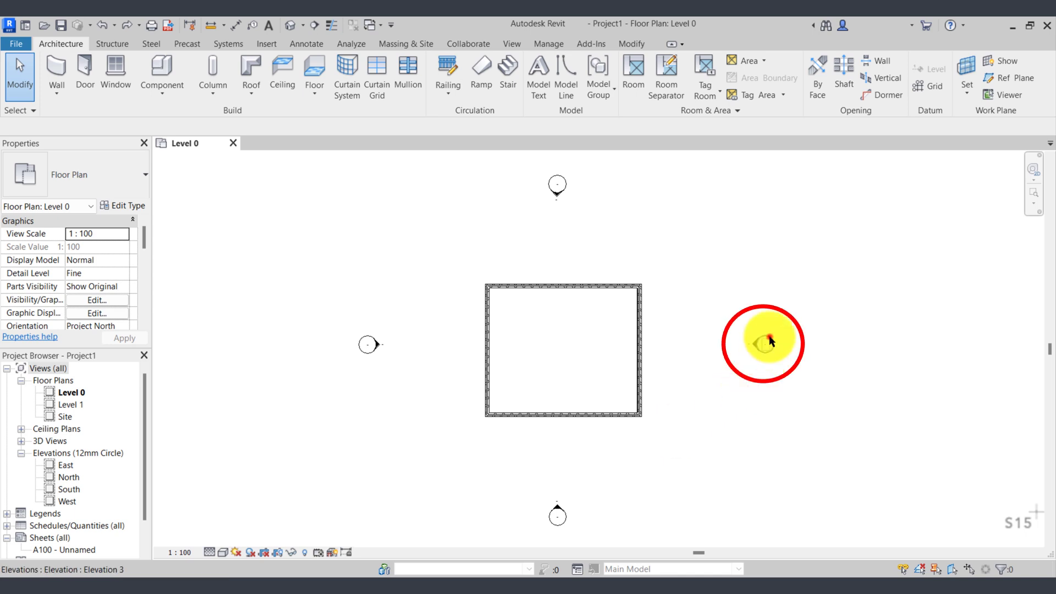
{"action": "left_click", "coordinate": [762, 343]}
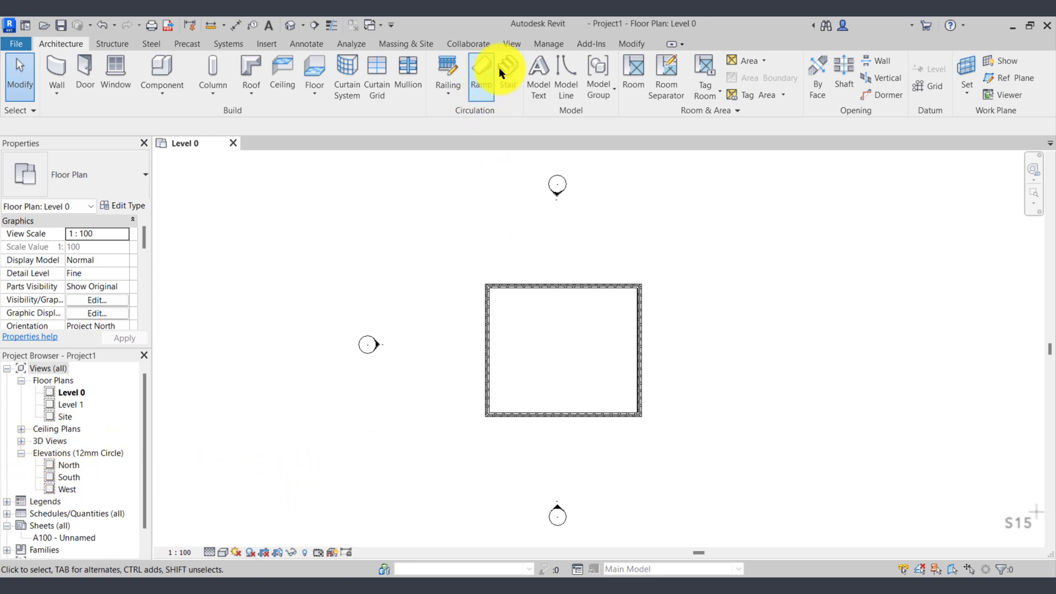
- Delete the old east marker and bring up the View tab's creation tools
{"action": "left_click", "coordinate": [511, 44]}
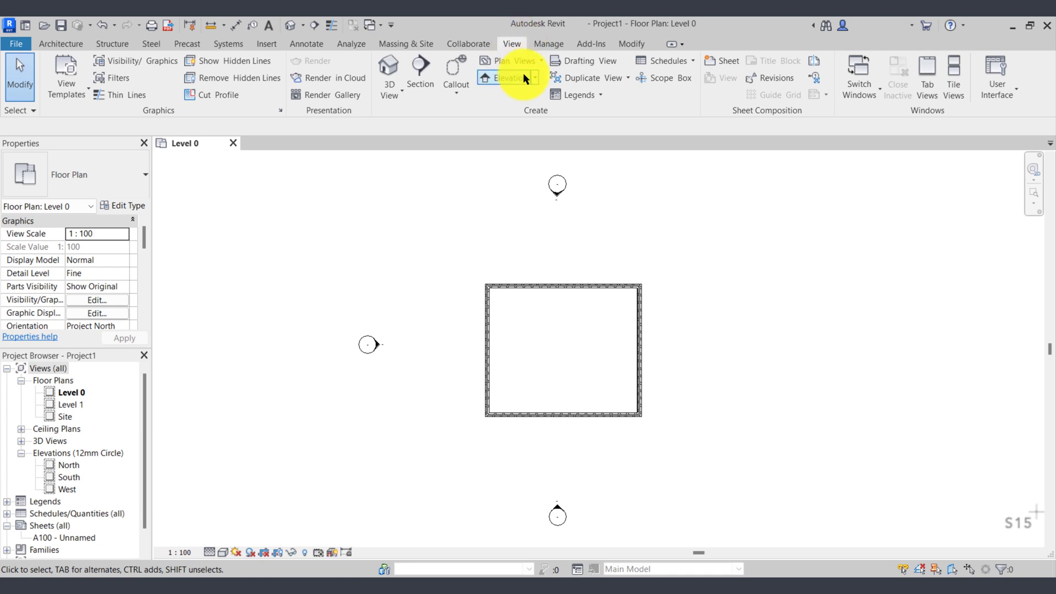
- Place a new elevation marker east of the building, creating Elevation 1 - a
{"action": "left_click", "coordinate": [556, 192]}
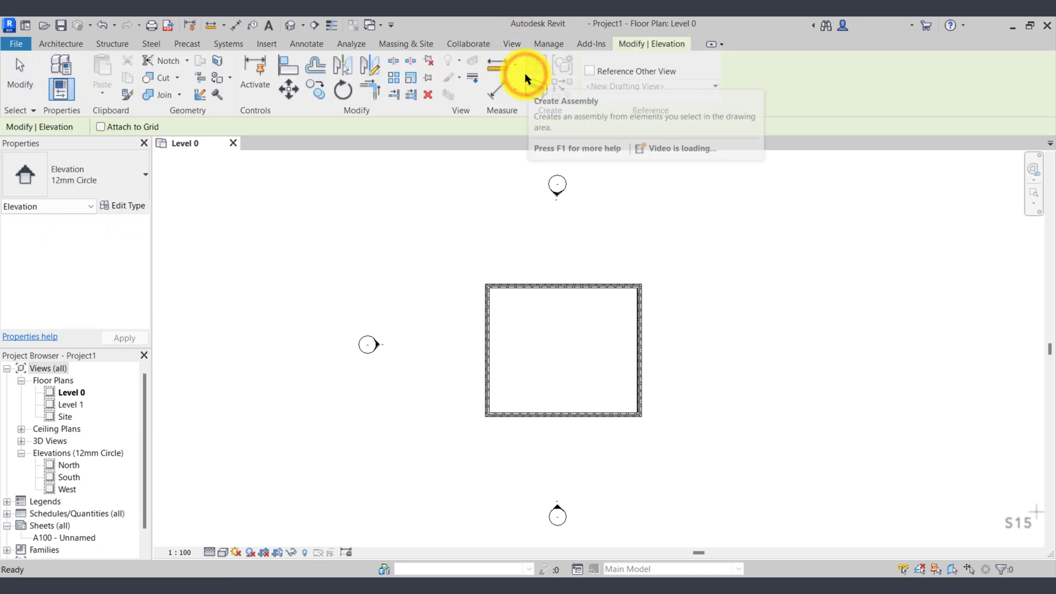
{"action": "mouse_move", "coordinate": [704, 343]}
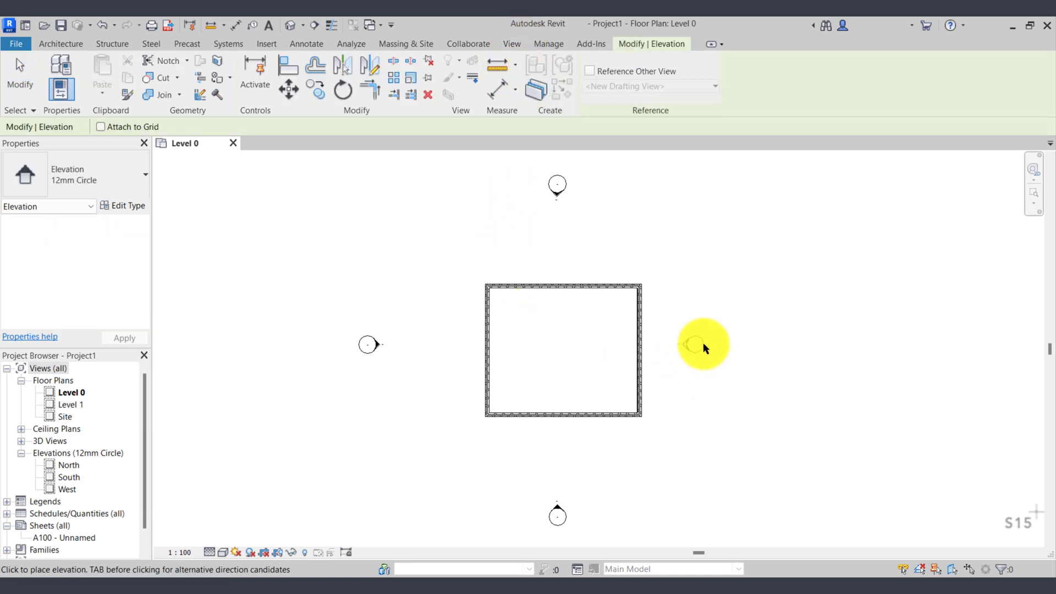
{"action": "left_click", "coordinate": [703, 344]}
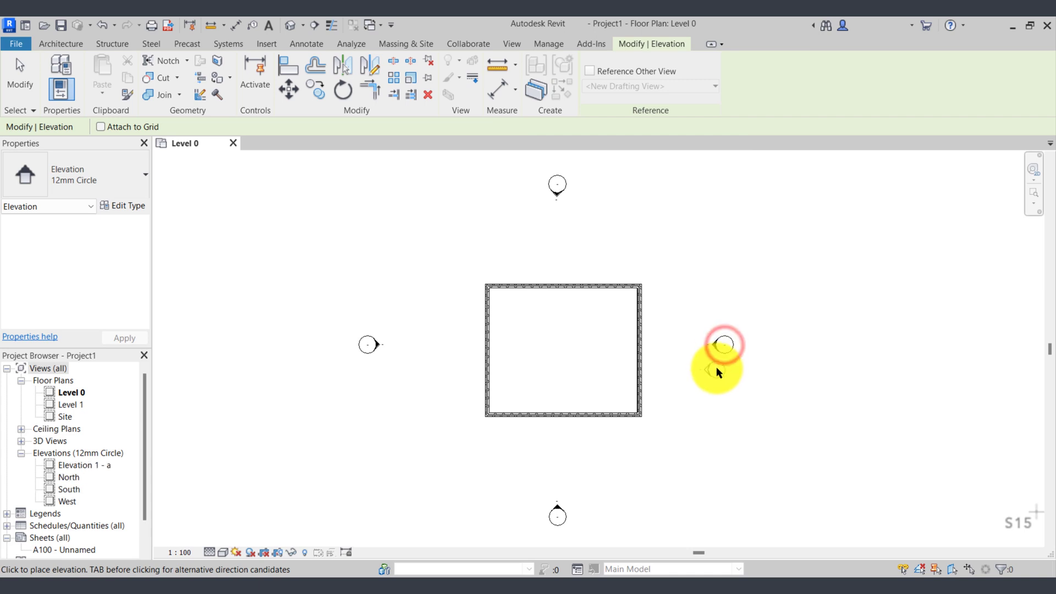
{"action": "left_click", "coordinate": [724, 344]}
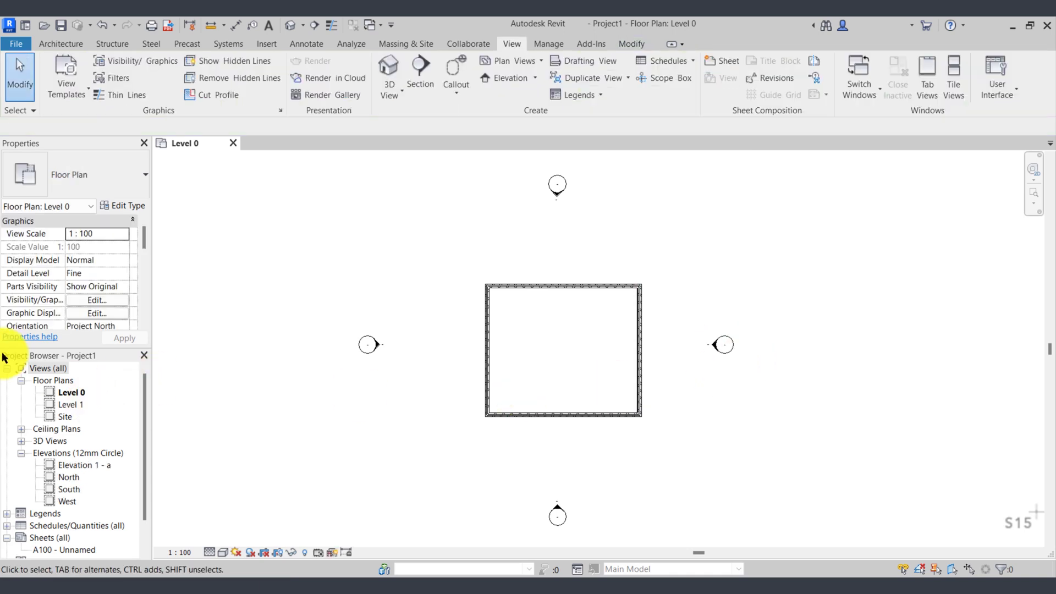
- Rename the Elevation 1 - a view to 'East' in the Project Browser
{"action": "left_click", "coordinate": [83, 465]}
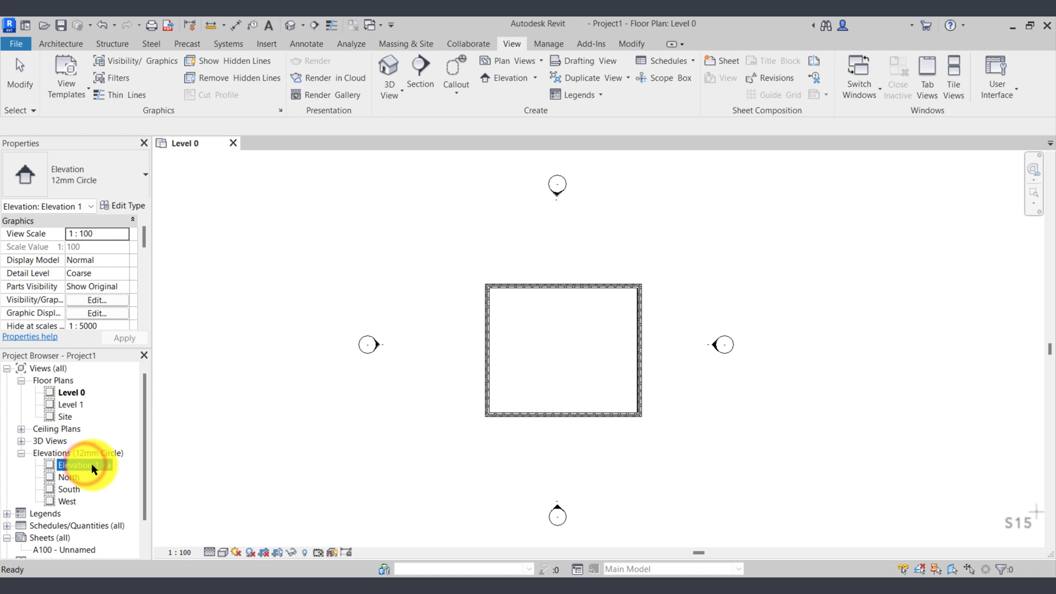
{"action": "right_click", "coordinate": [75, 465]}
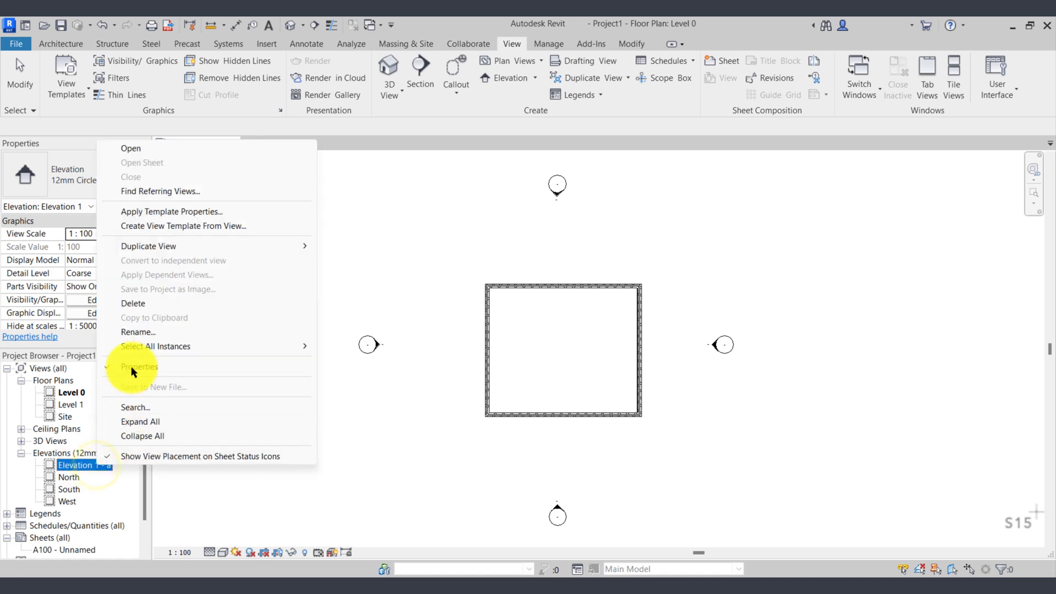
{"action": "left_click", "coordinate": [138, 332]}
{"action": "type", "text": "East"}
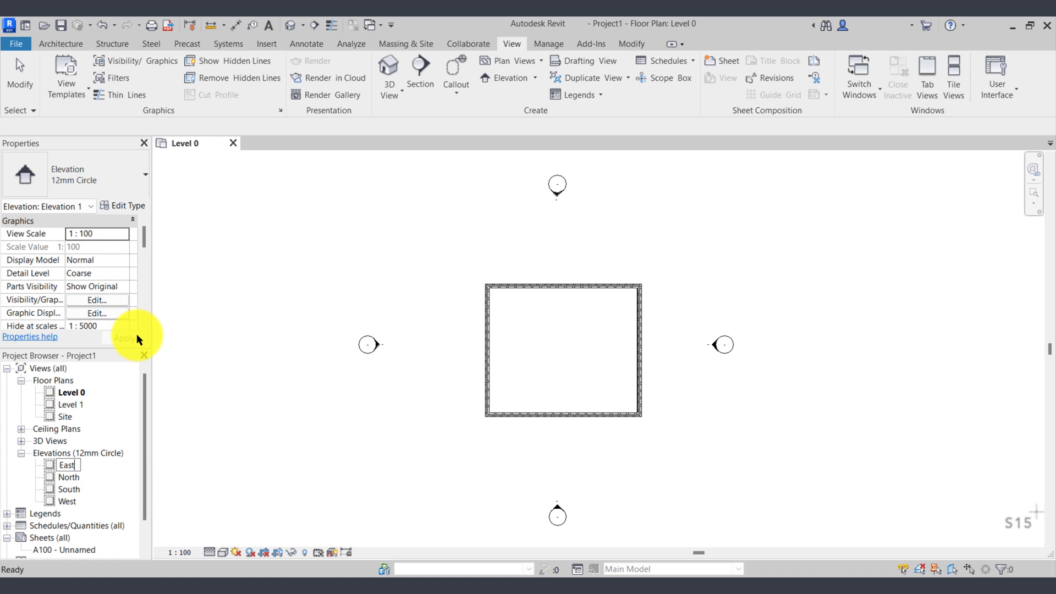
{"action": "left_click", "coordinate": [722, 344]}
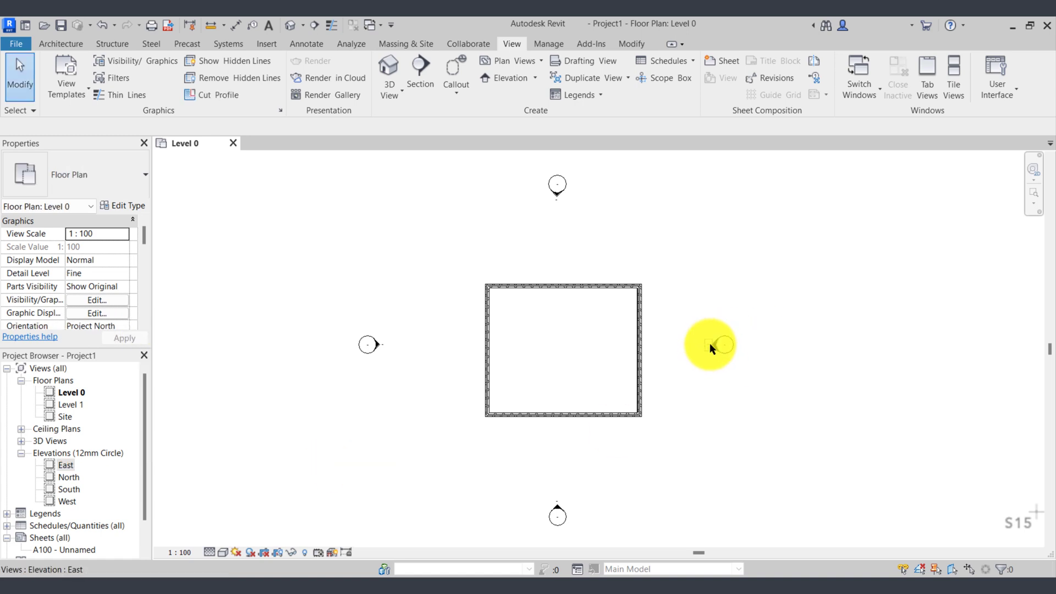
- Adjust the East elevation marker's view extent to enclose the building
{"action": "left_click", "coordinate": [722, 345]}
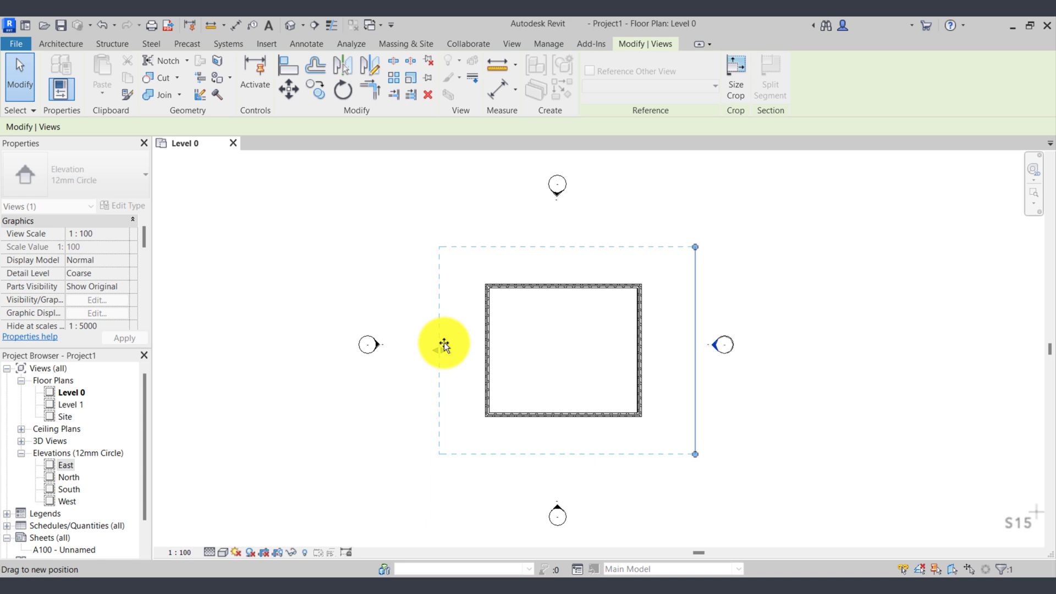
{"action": "left_click", "coordinate": [779, 389]}
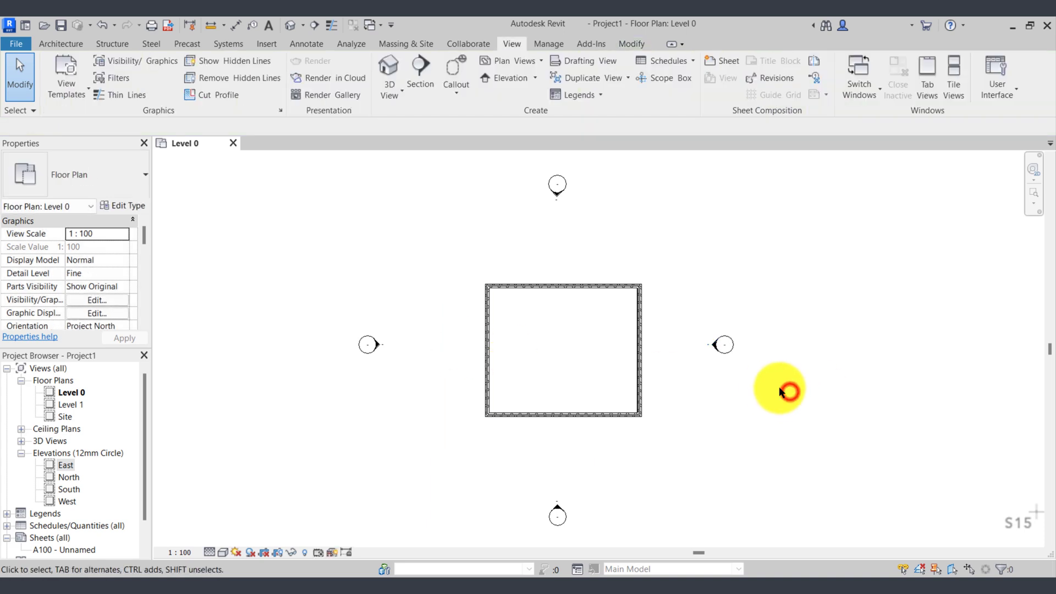
{"action": "mouse_move", "coordinate": [719, 411]}
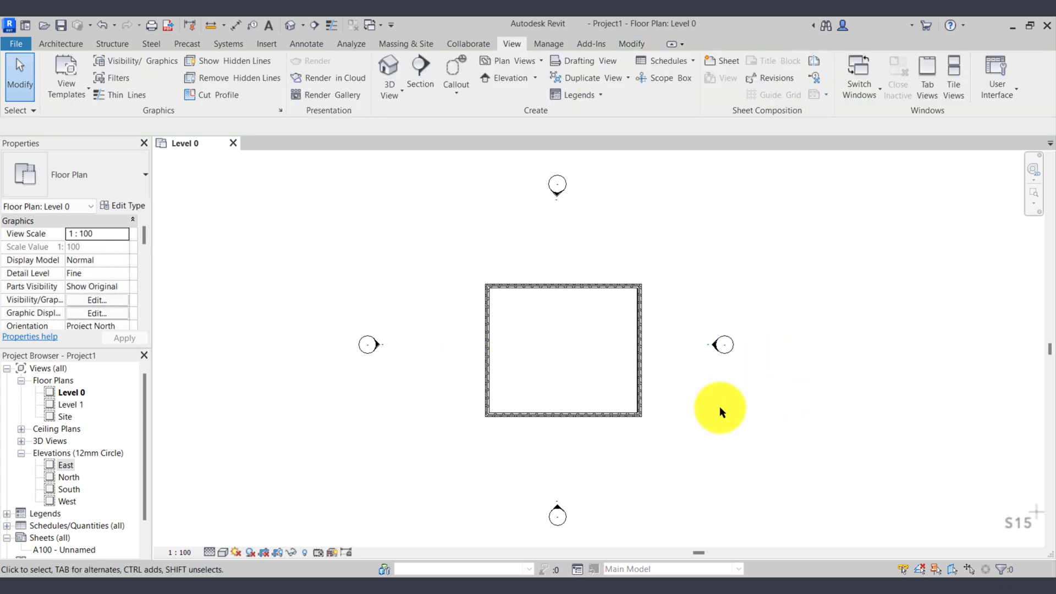
{"action": "mouse_move", "coordinate": [712, 441]}
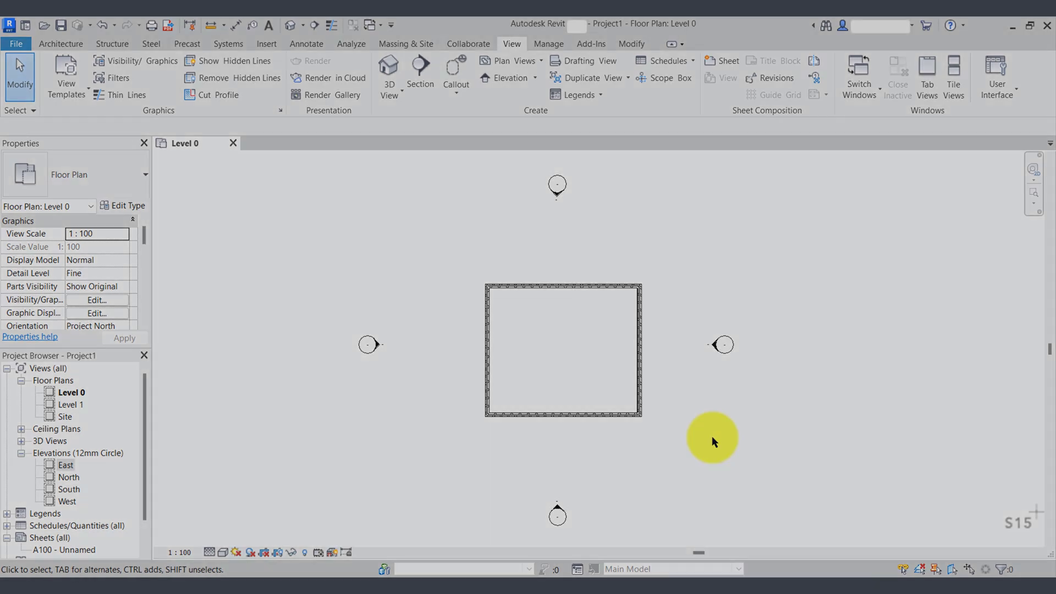